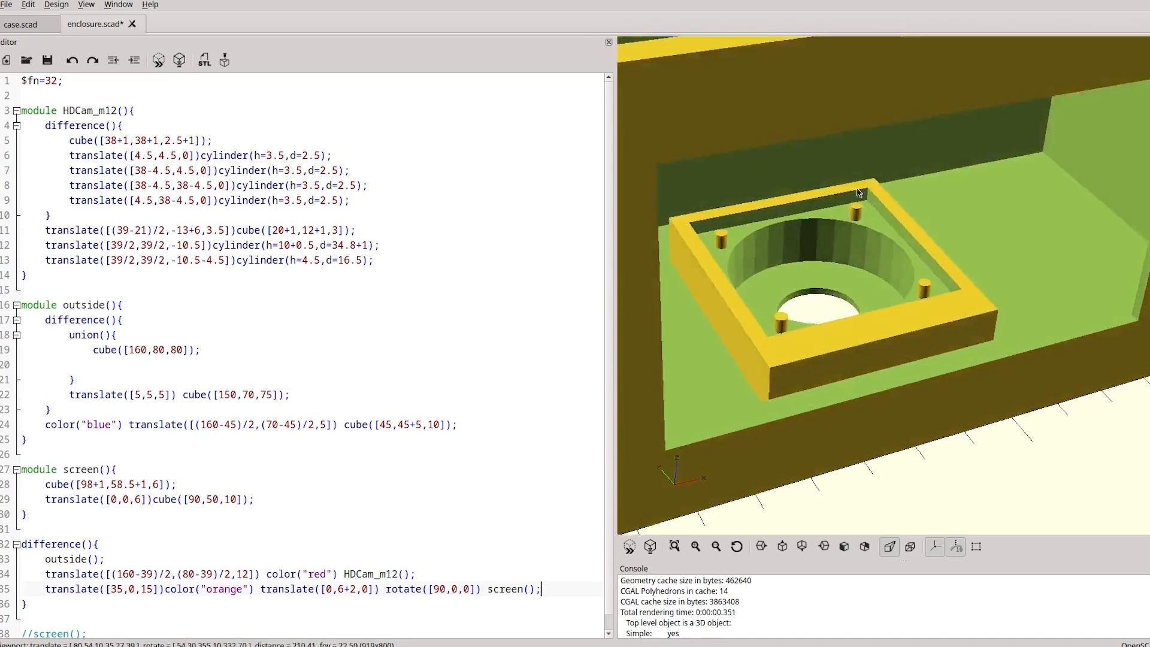
pyautogui.moveTo(858, 193); pyautogui.dragTo(842, 170)
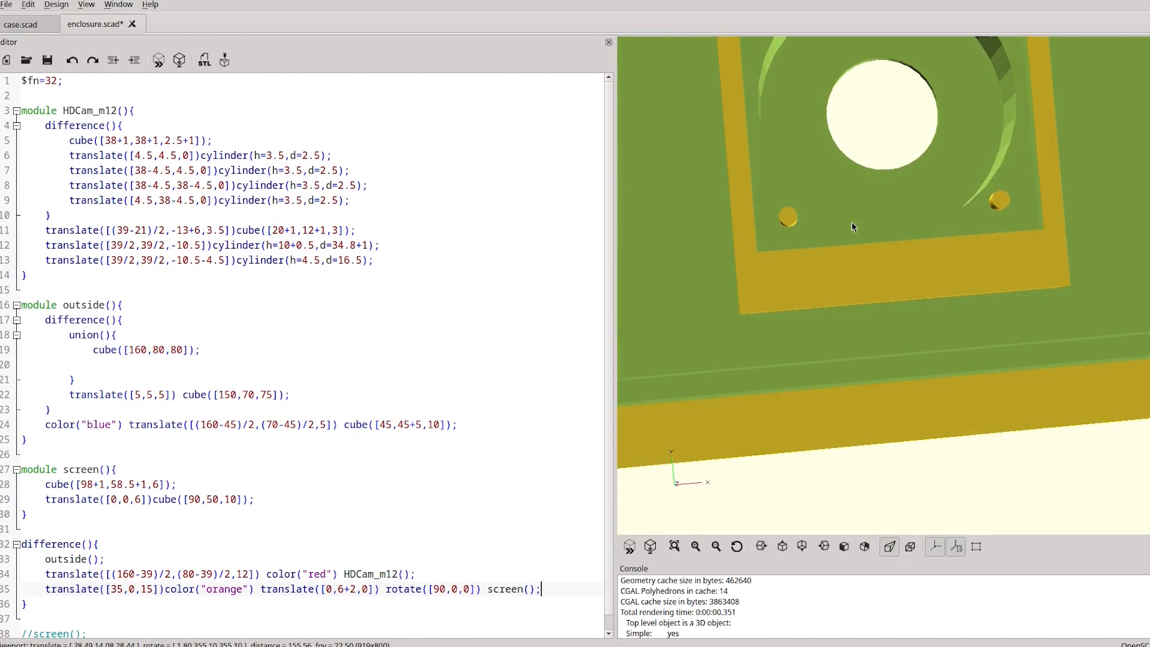
pyautogui.moveTo(851, 227); pyautogui.dragTo(917, 270)
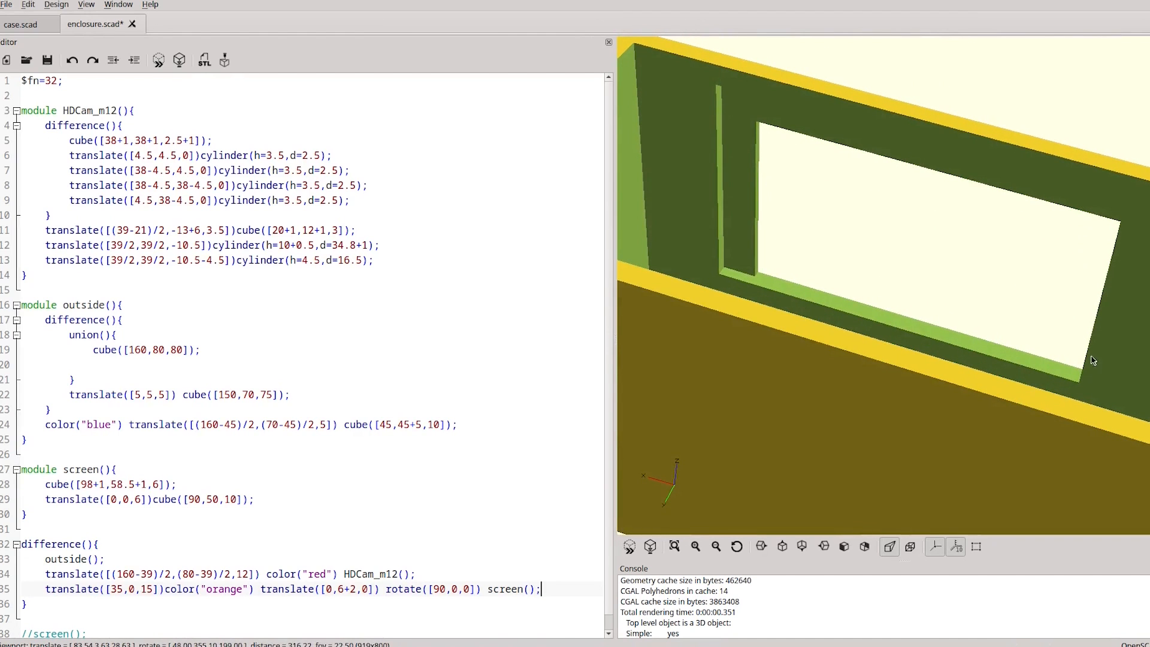
pyautogui.moveTo(949, 347)
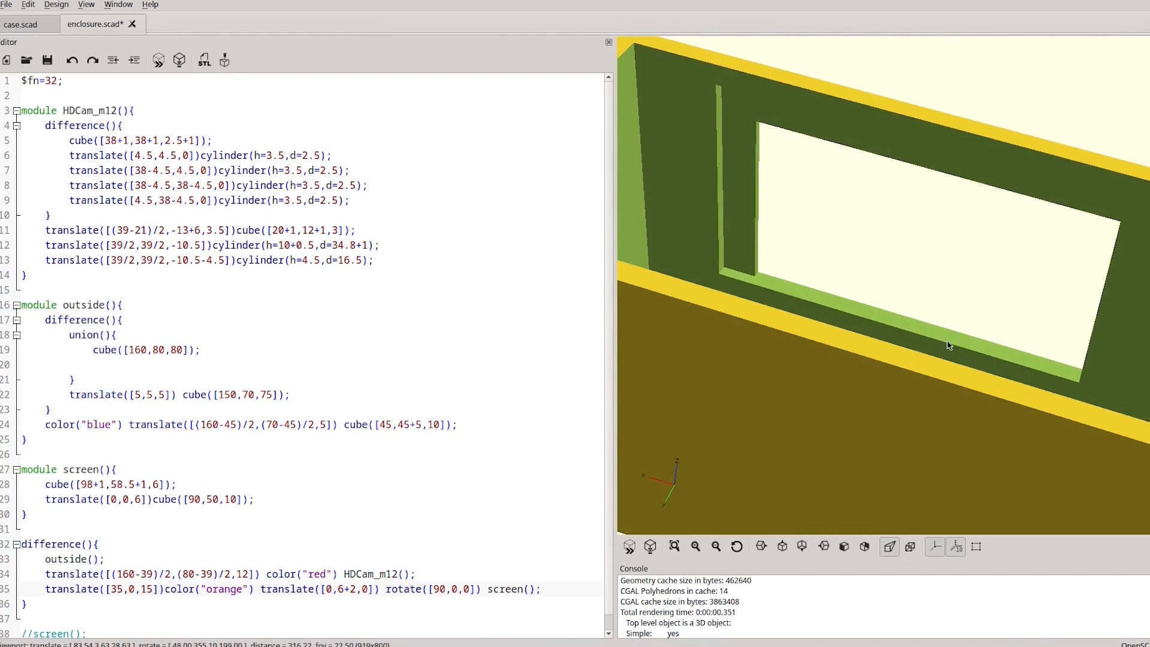